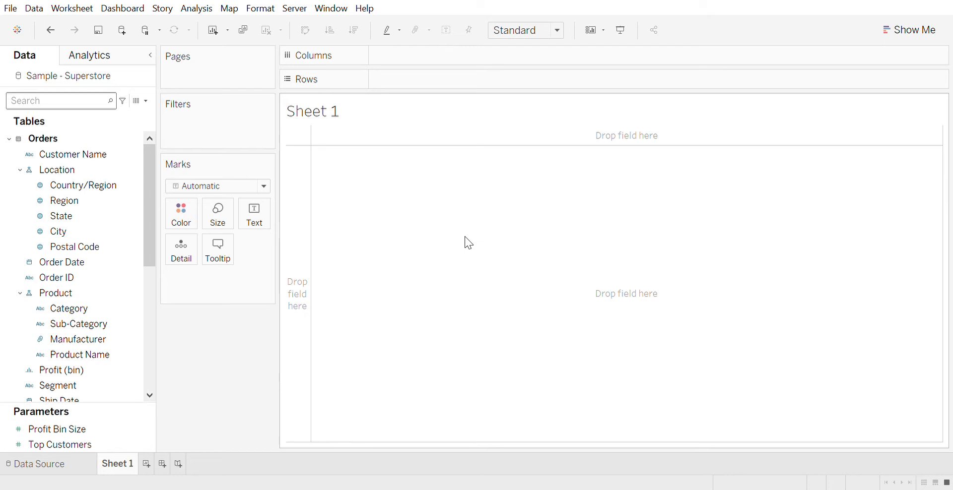
# - Place Category as the first level on the Rows shelf
pyautogui.click(69, 309)
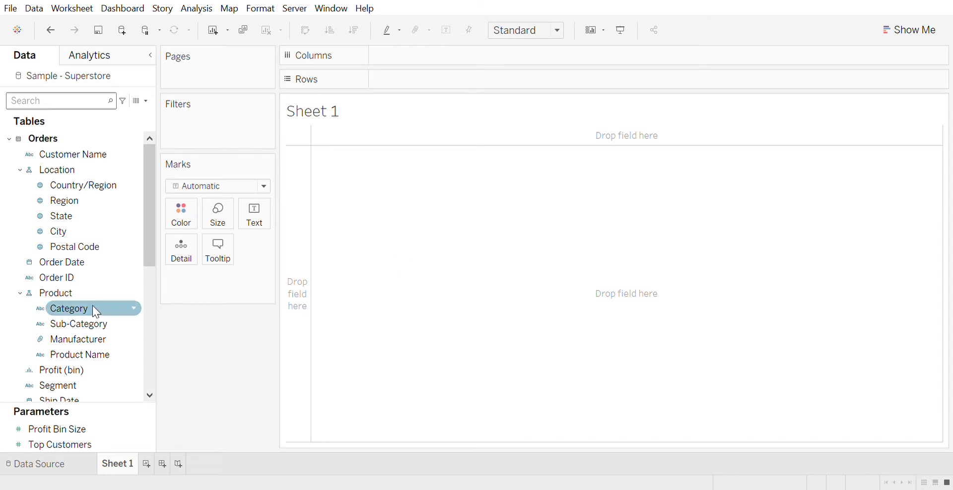
pyautogui.moveTo(94, 309); pyautogui.dragTo(380, 78)
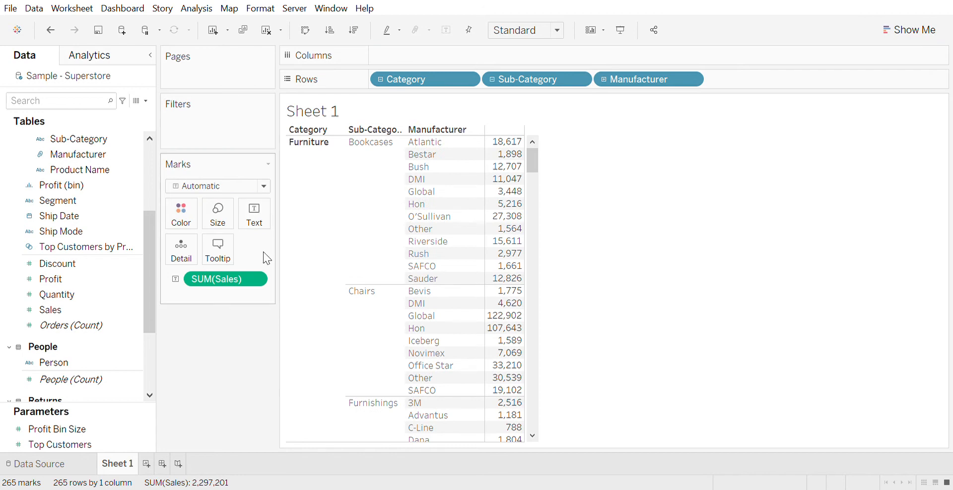
pyautogui.moveTo(503, 316)
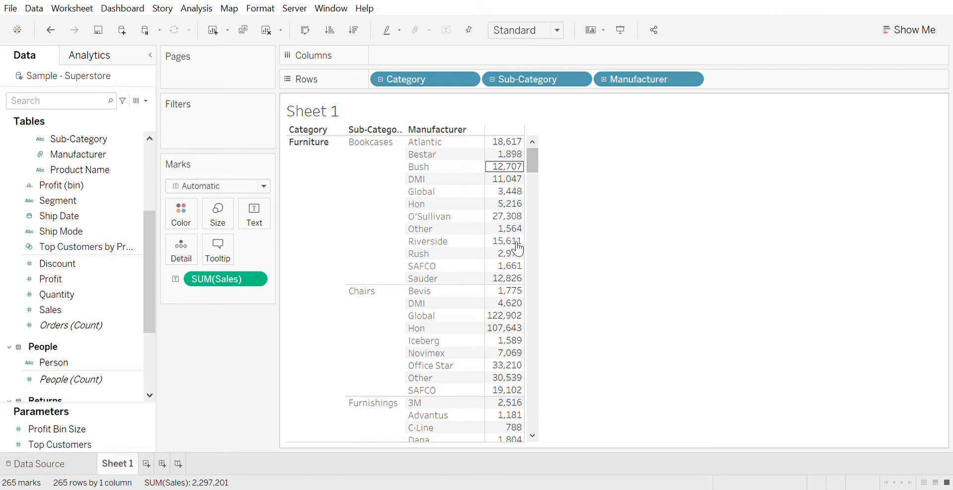
pyautogui.moveTo(506, 241)
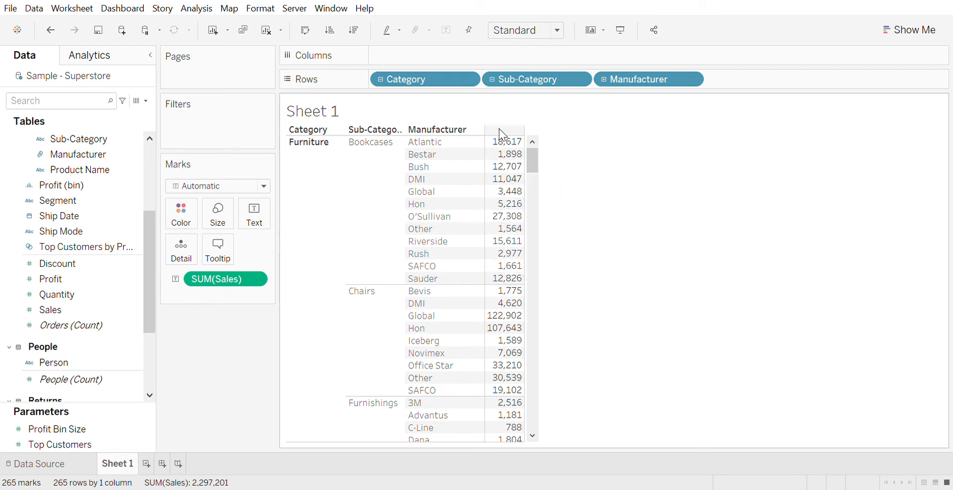
# - Add an ad-hoc 'Sales' string on Columns to head the sales numbers
pyautogui.scroll(-3)
pyautogui.write("'Sales'")
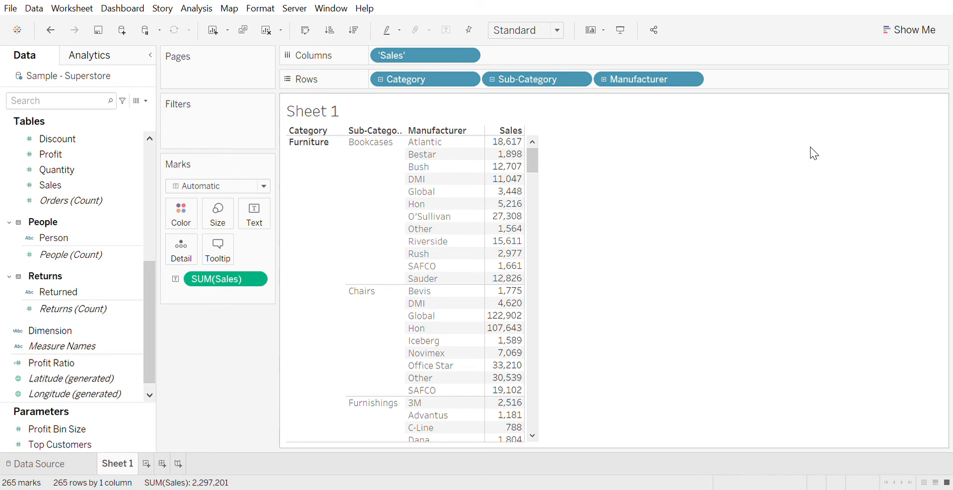
pyautogui.moveTo(721, 245)
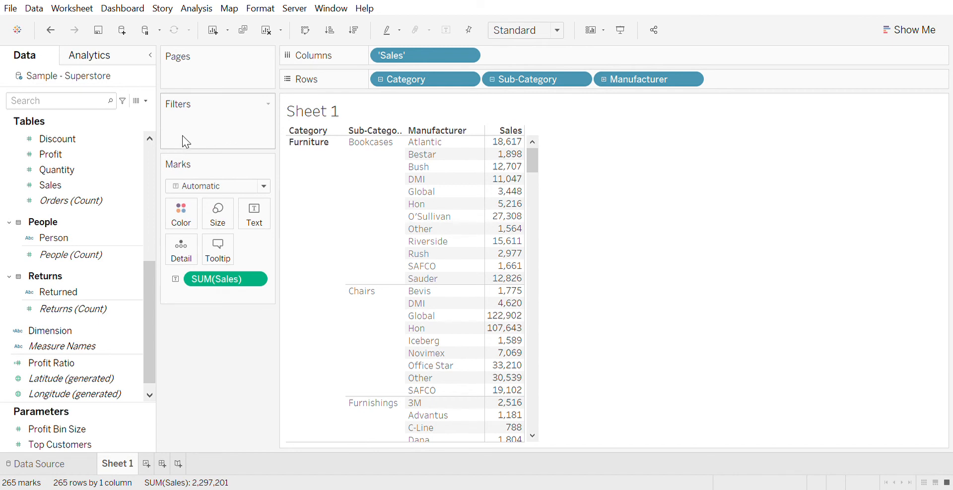
pyautogui.moveTo(189, 132)
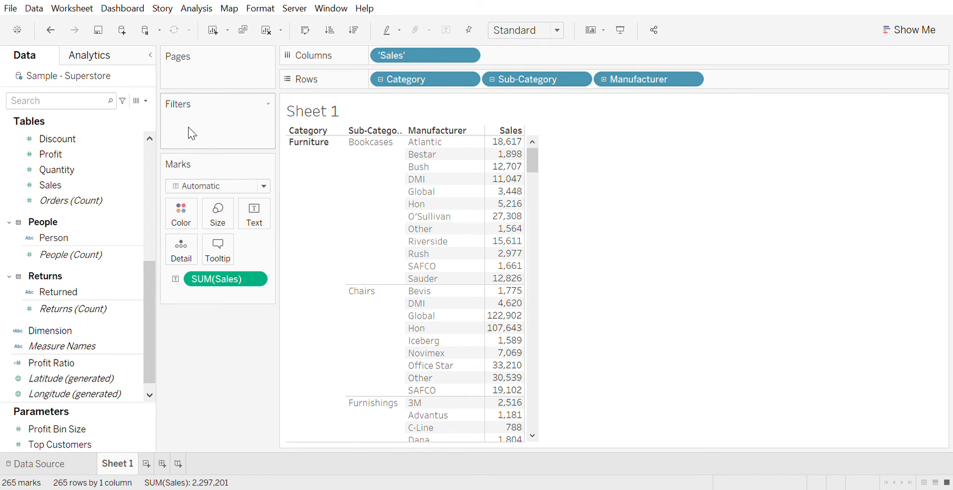
pyautogui.moveTo(505, 253)
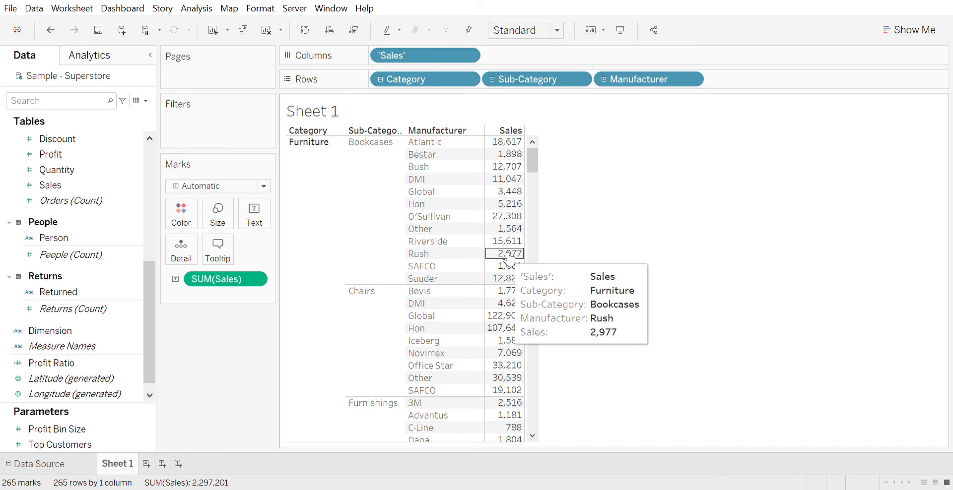
pyautogui.moveTo(381, 205)
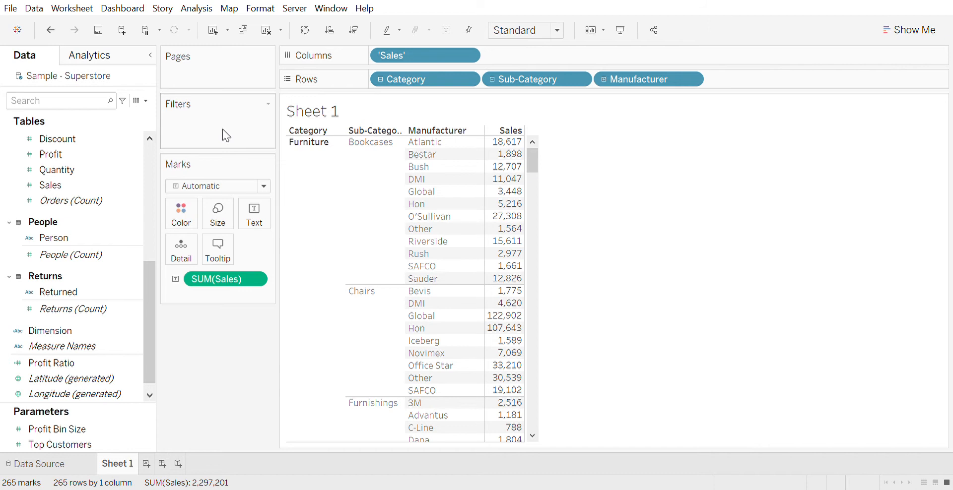
pyautogui.click(308, 131)
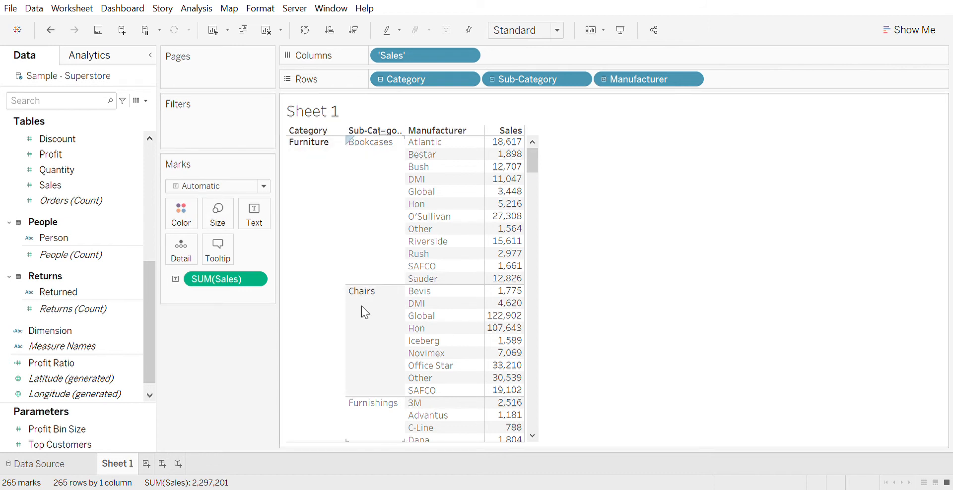
pyautogui.moveTo(361, 316)
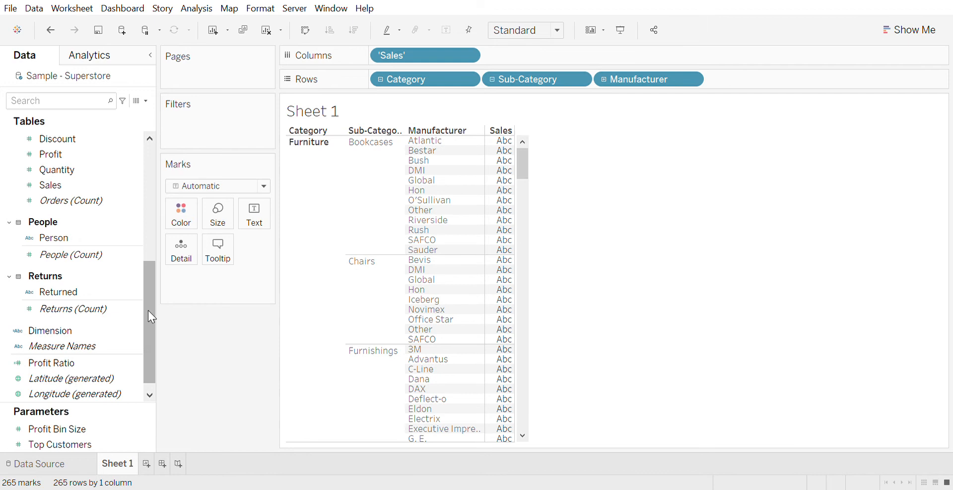
pyautogui.moveTo(499, 280)
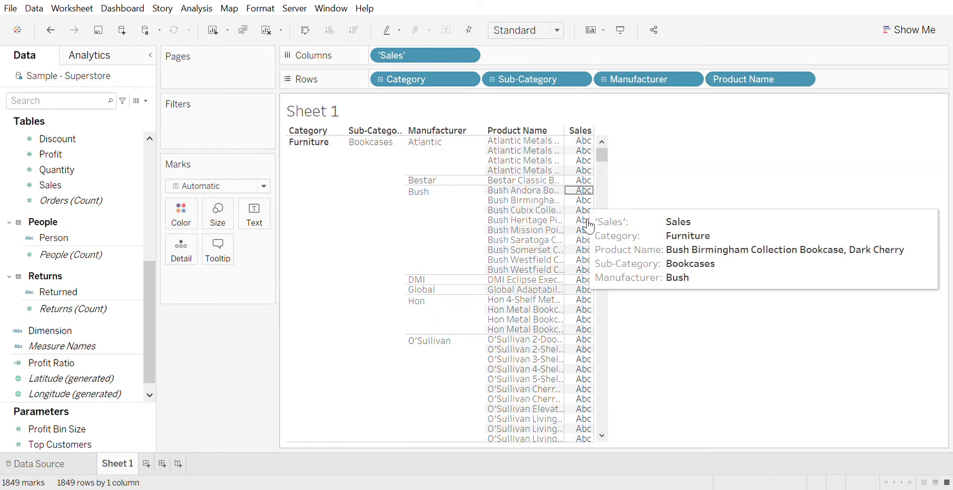
pyautogui.moveTo(543, 120)
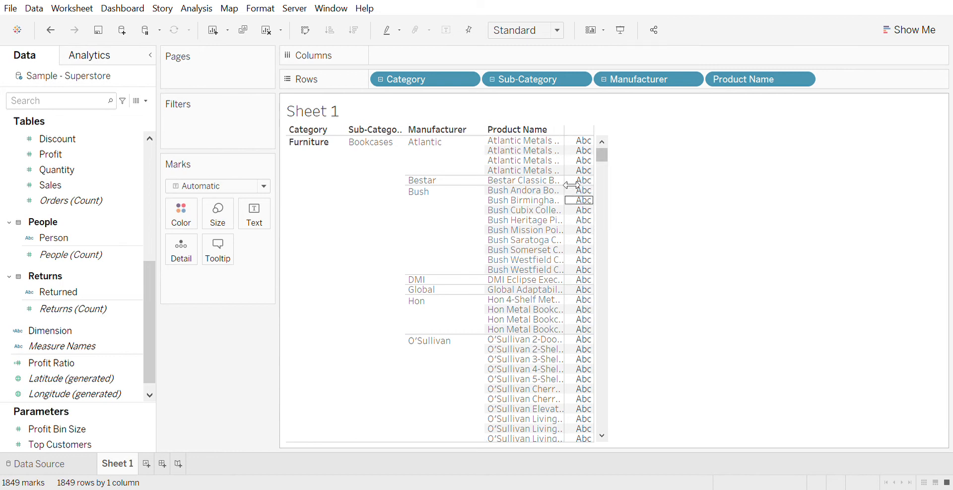
pyautogui.moveTo(593, 61)
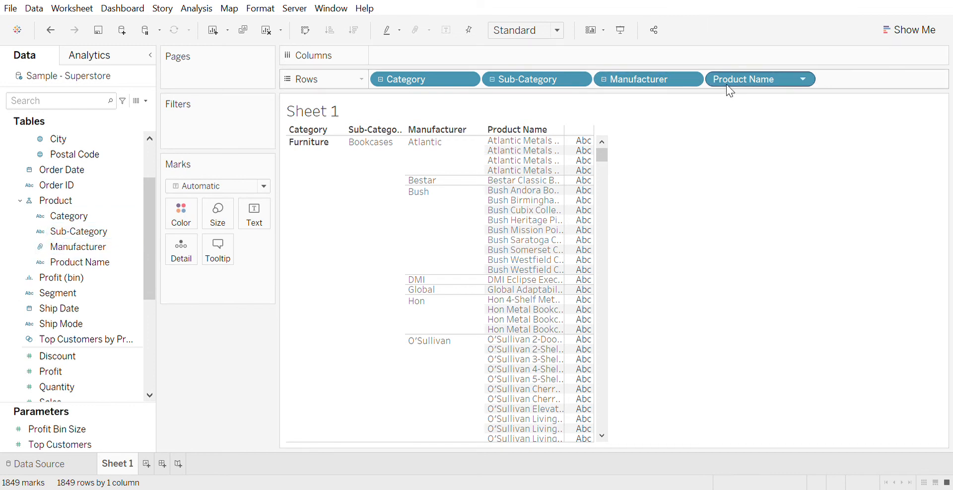
pyautogui.moveTo(254, 213)
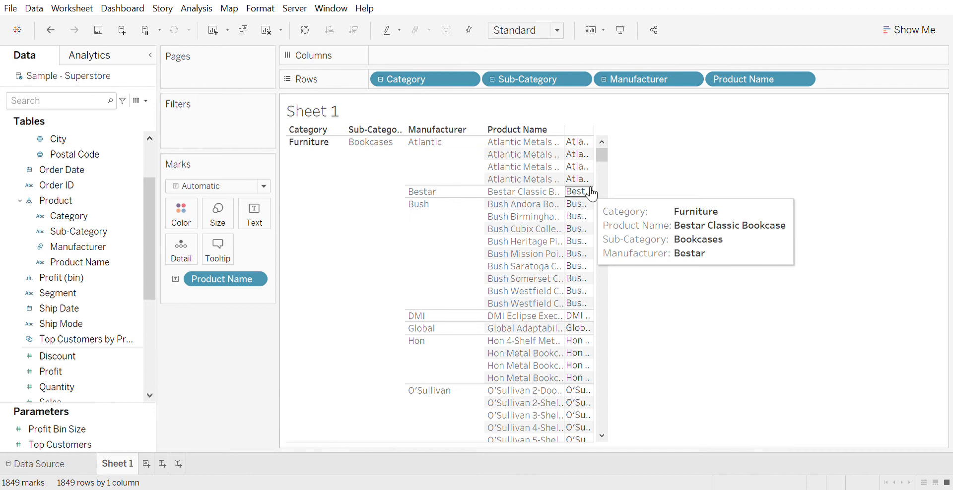
pyautogui.moveTo(598, 180)
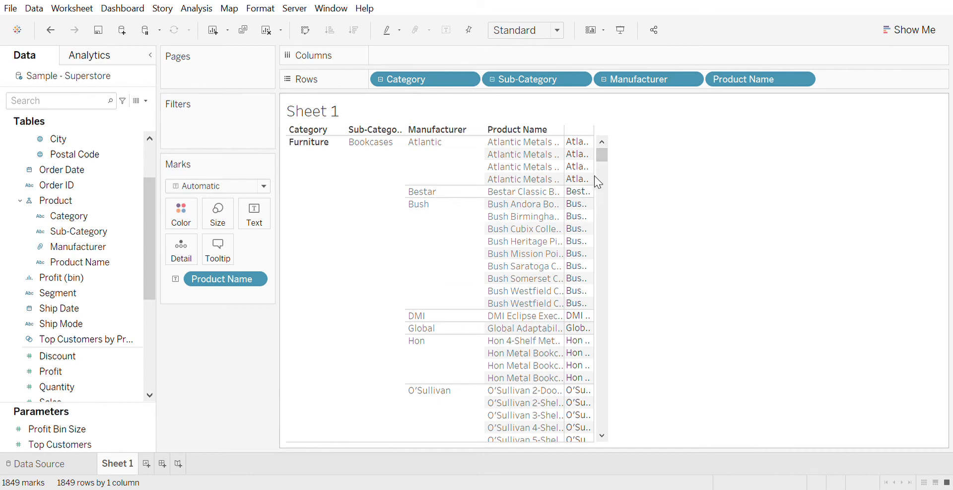
pyautogui.moveTo(577, 179)
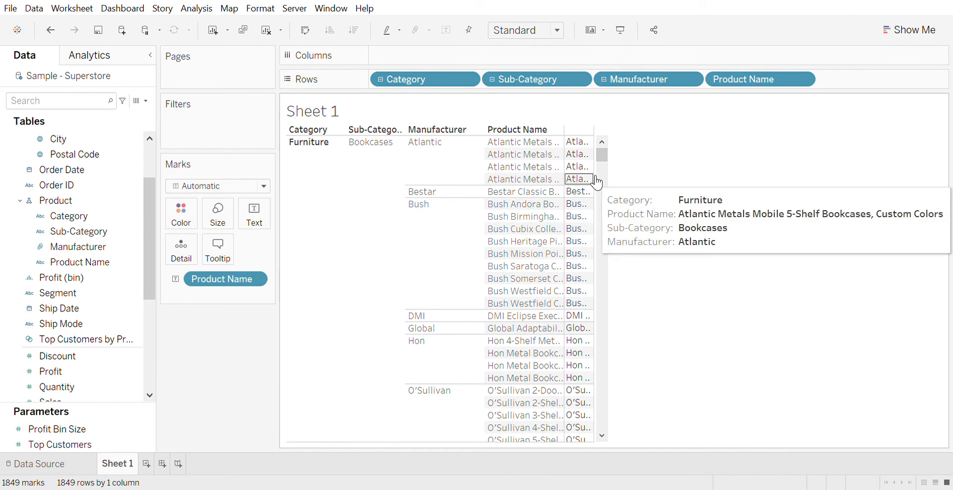
# - Scroll the Data pane to reach the Product Name field
pyautogui.scroll(-3)
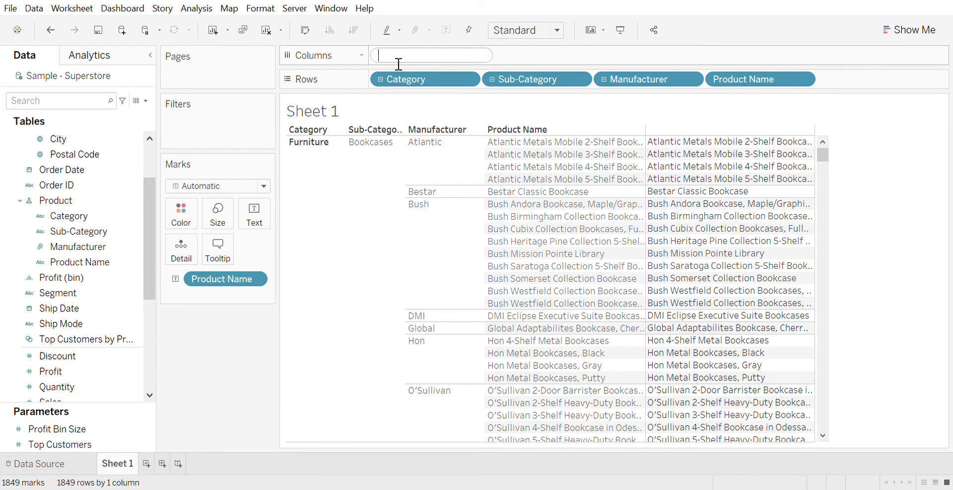
# - Enter an ad-hoc 'Product' string on Columns as the column header
pyautogui.write('"')
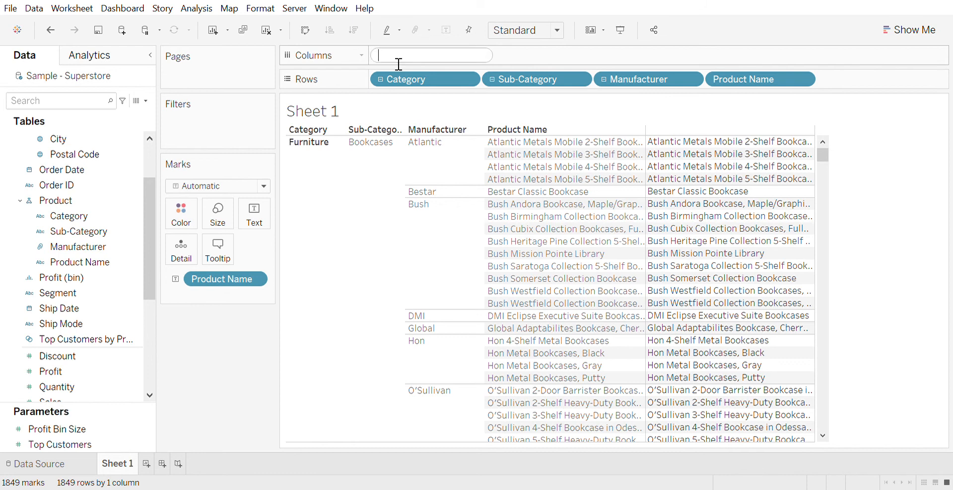
pyautogui.write('1')
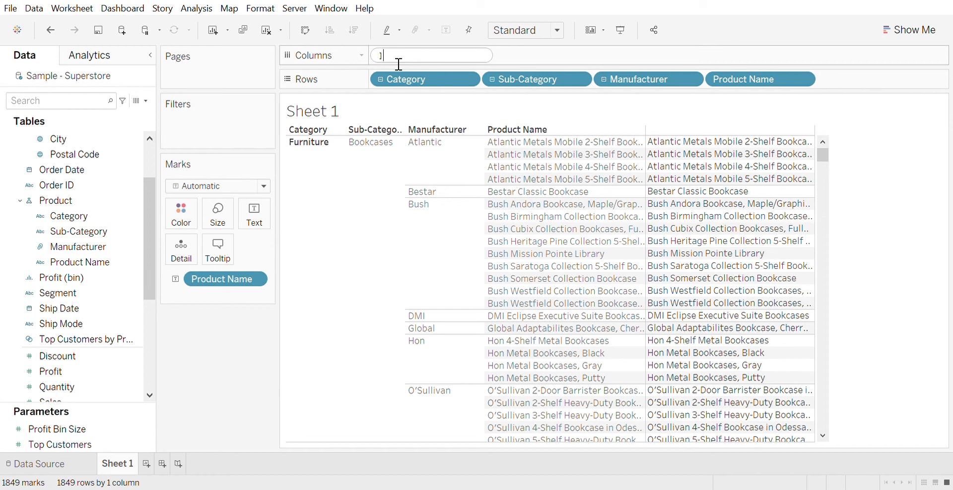
pyautogui.write("'Product")
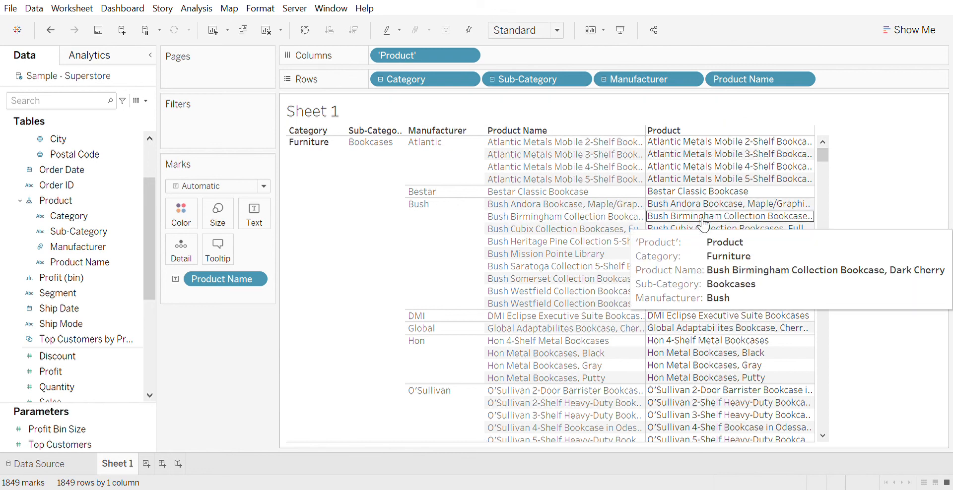
pyautogui.moveTo(606, 307)
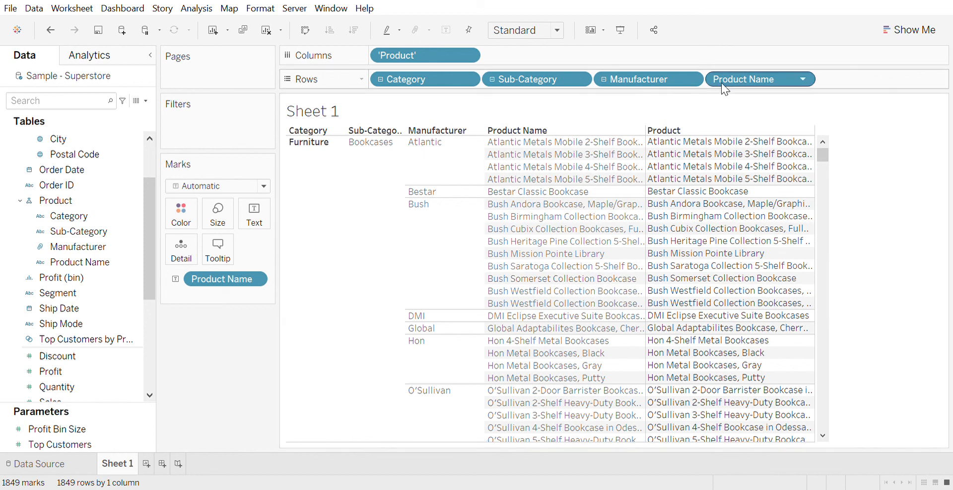
pyautogui.moveTo(753, 89)
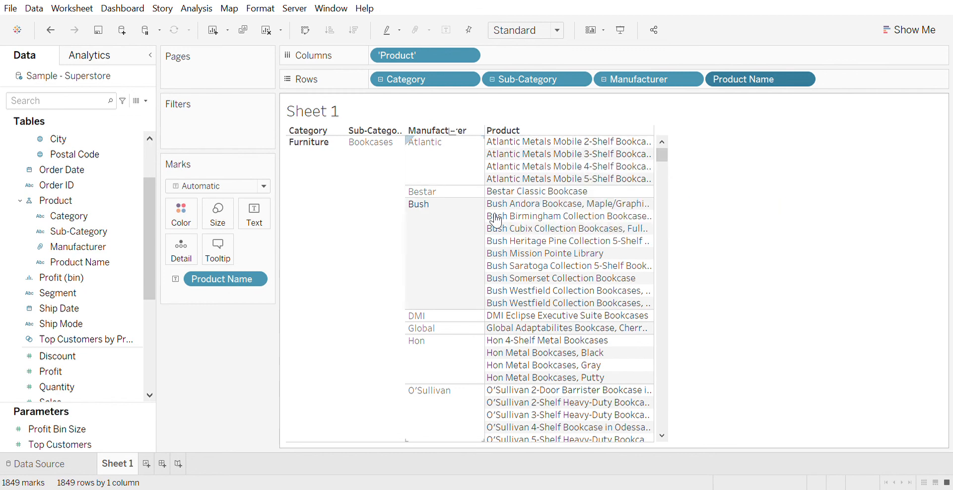
pyautogui.moveTo(568, 204)
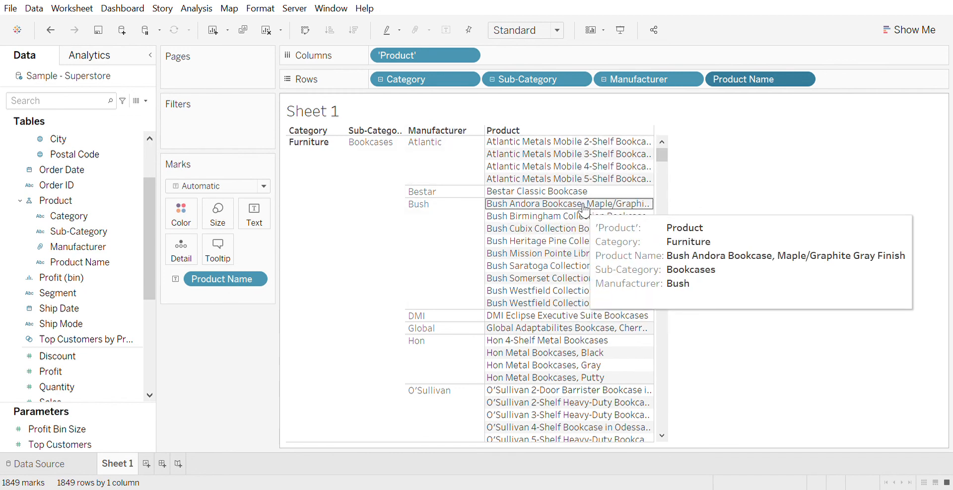
pyautogui.moveTo(534, 216)
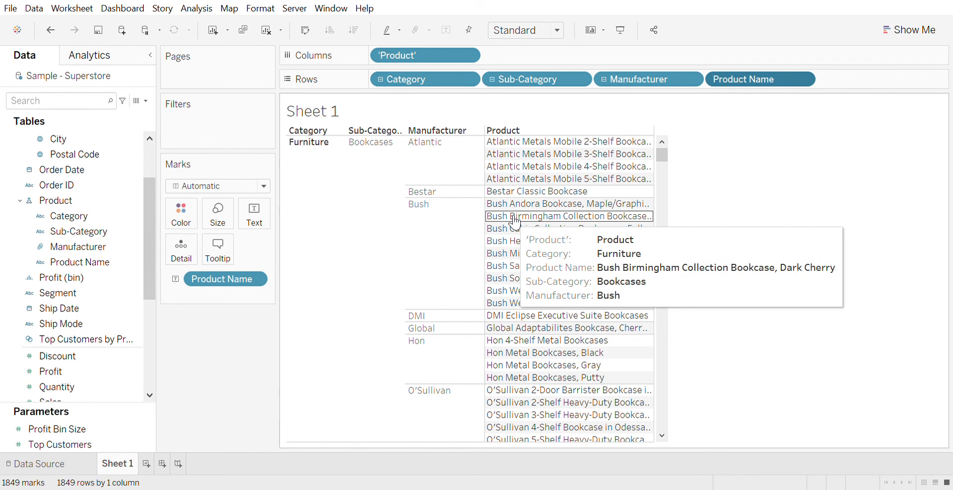
pyautogui.moveTo(738, 238)
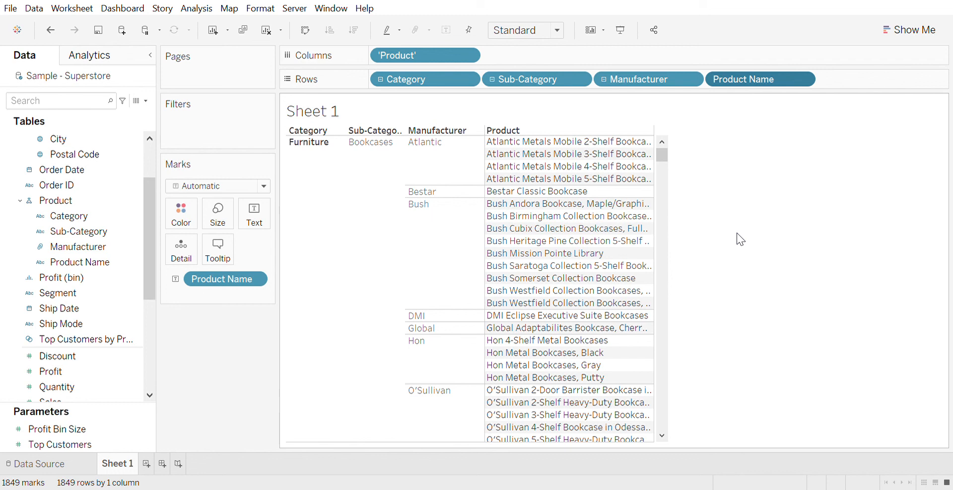
pyautogui.moveTo(878, 86)
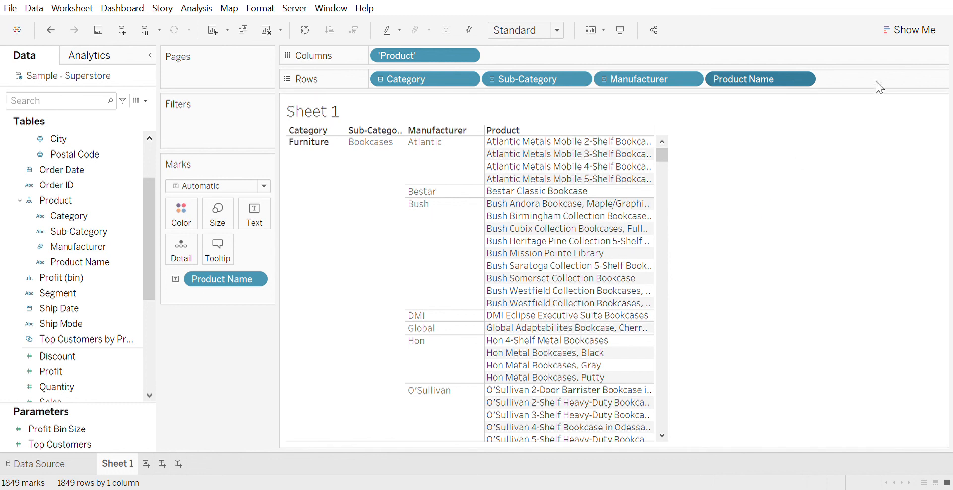